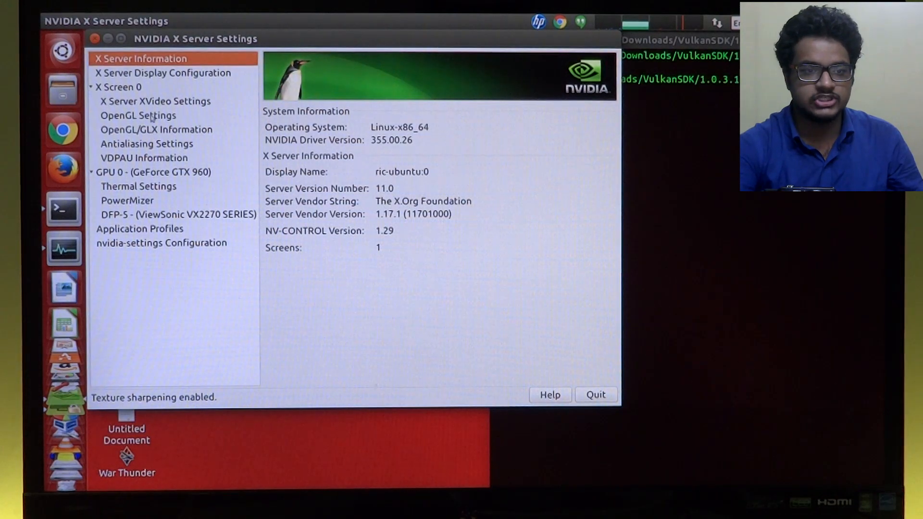
- Review the GeForce GTX 960 and X server details (driver 355.00.26), then open Additional Drivers
{"action": "left_click", "coordinate": [163, 172]}
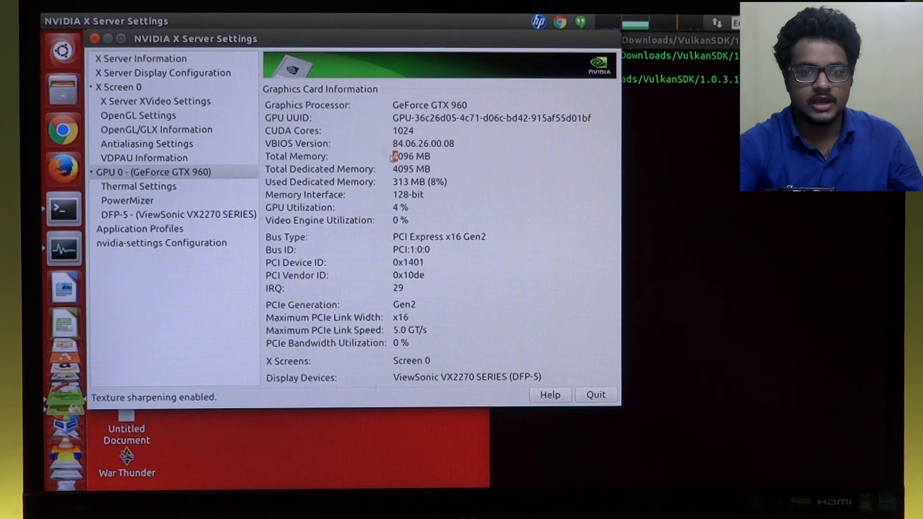
{"action": "left_click", "coordinate": [141, 58]}
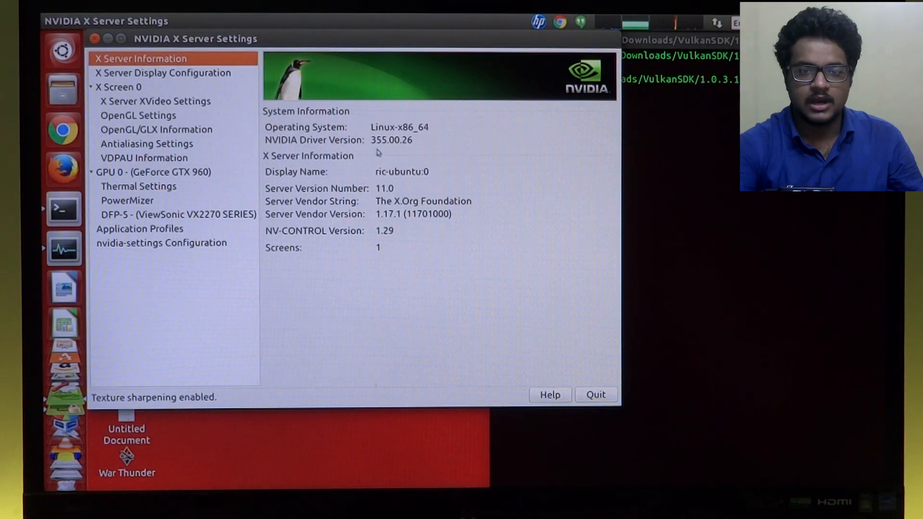
{"action": "double_click", "coordinate": [380, 140]}
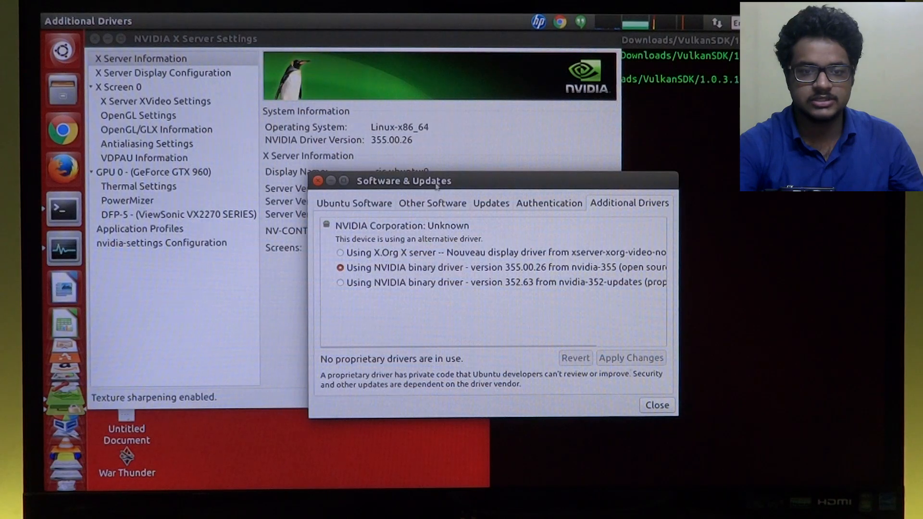
{"action": "type", "text": "boinc"}
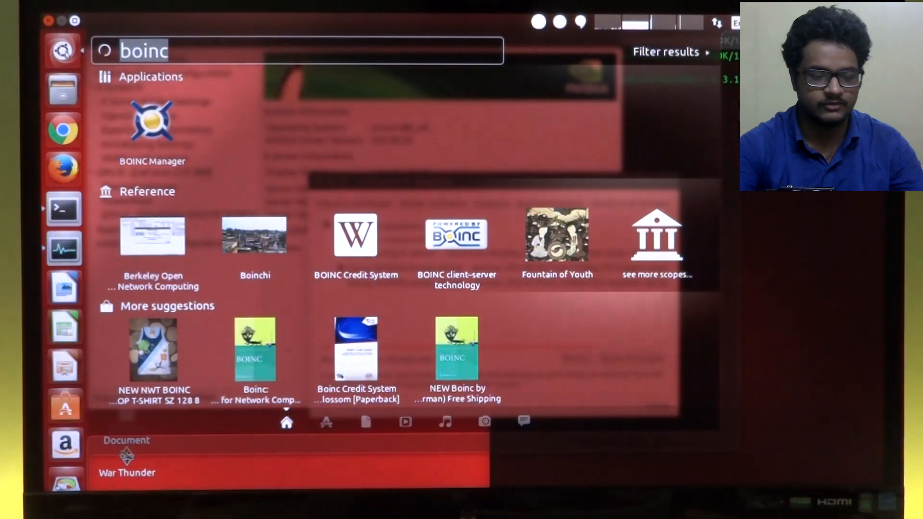
{"action": "type", "text": "droi"}
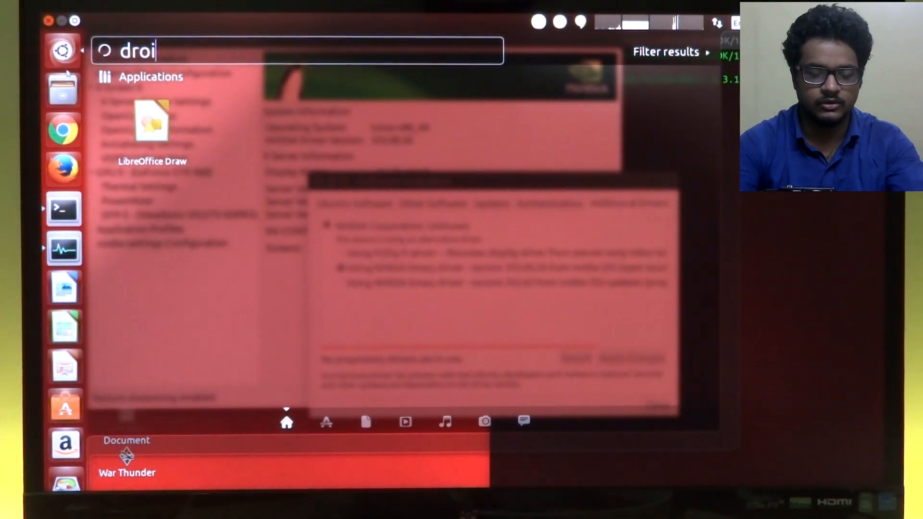
{"action": "key", "text": "BackSpace"}
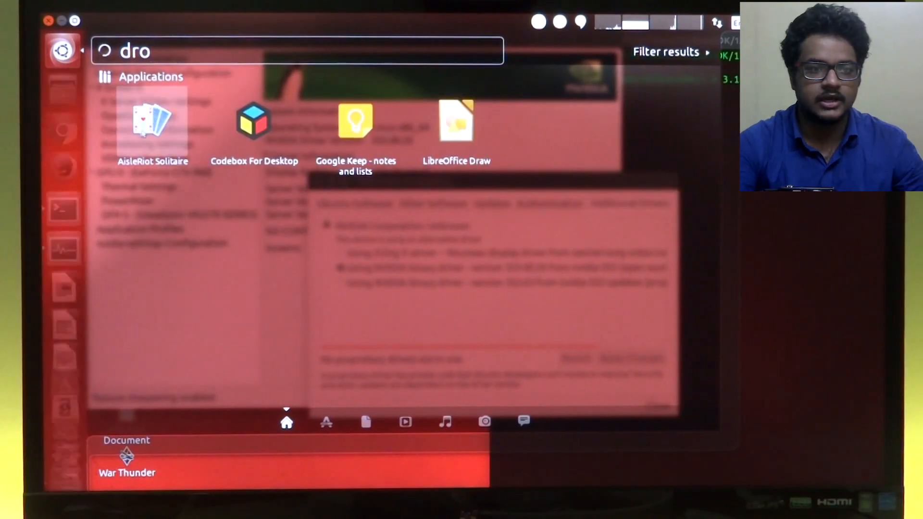
{"action": "key", "text": "BackSpace"}
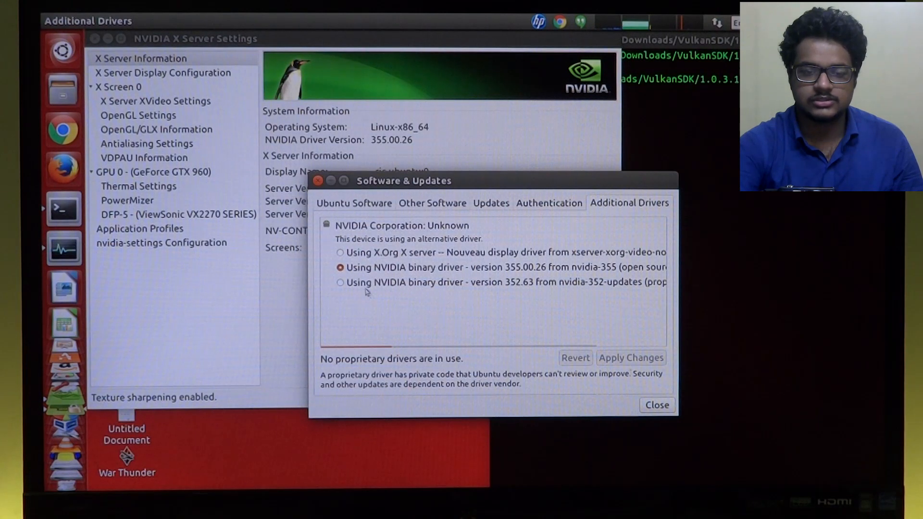
{"action": "mouse_move", "coordinate": [432, 352]}
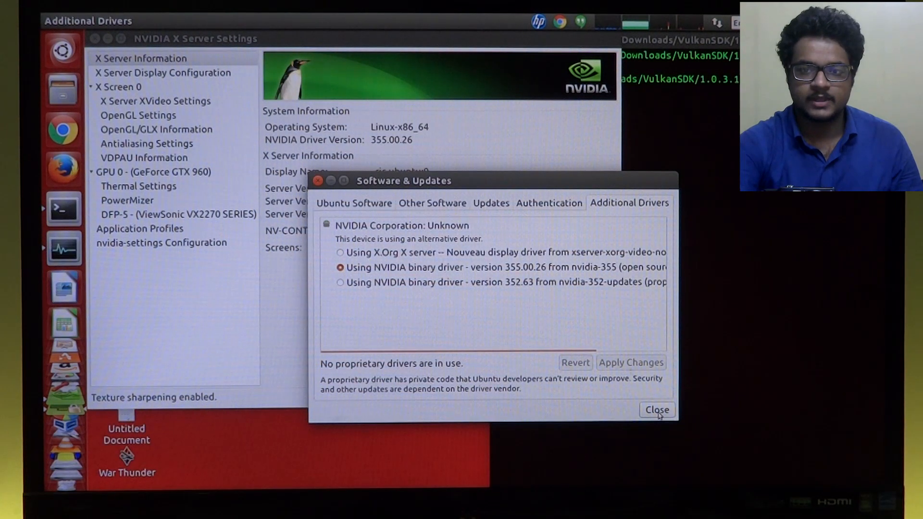
- Close Software & Updates, keeping the NVIDIA 355.00.26 binary driver selected
{"action": "left_click", "coordinate": [656, 410]}
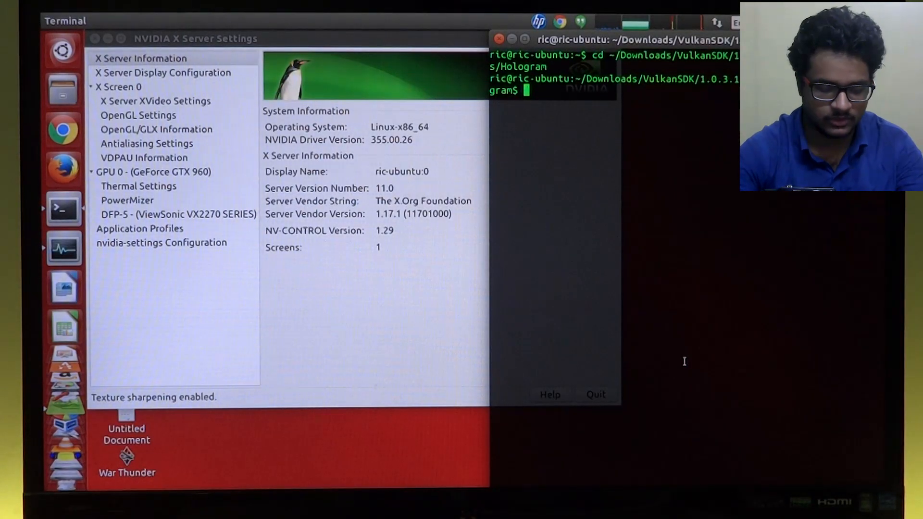
- Run vulkaninfo and scroll through its API 1.0.3, layer and format listing
{"action": "type", "text": "vulkanin"}
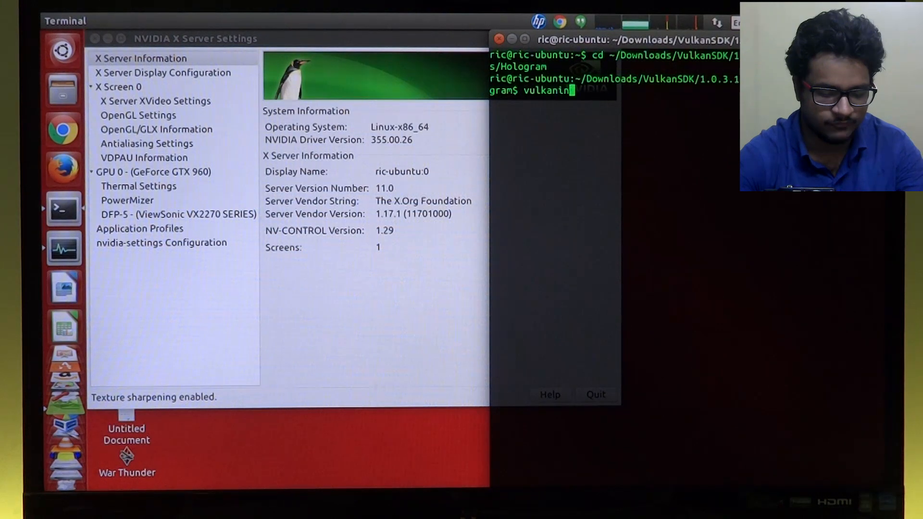
{"action": "type", "text": "fo"}
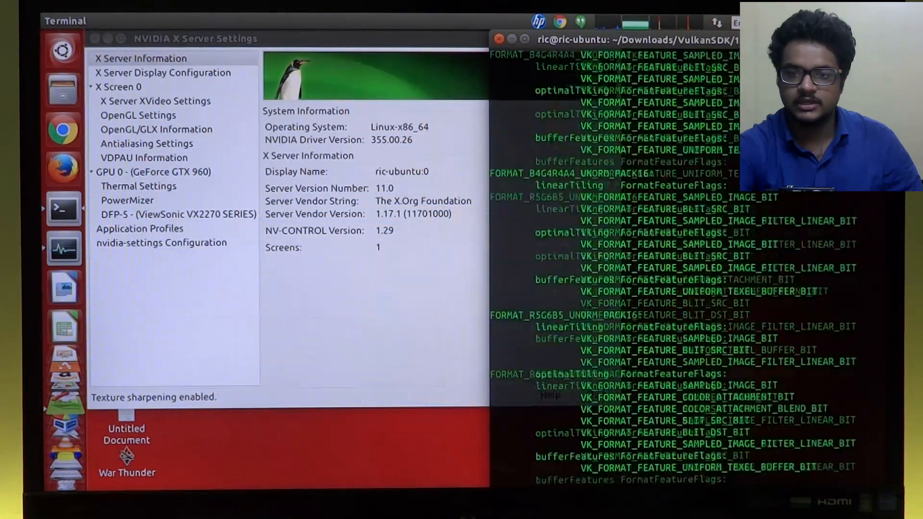
{"action": "type", "text": "vulkaninfo"}
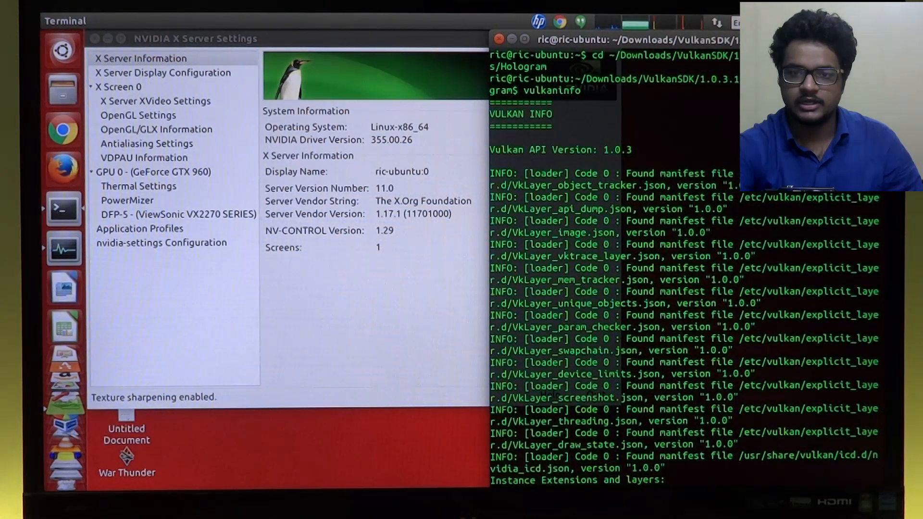
{"action": "scroll", "scroll_direction": "down", "scroll_amount": 3}
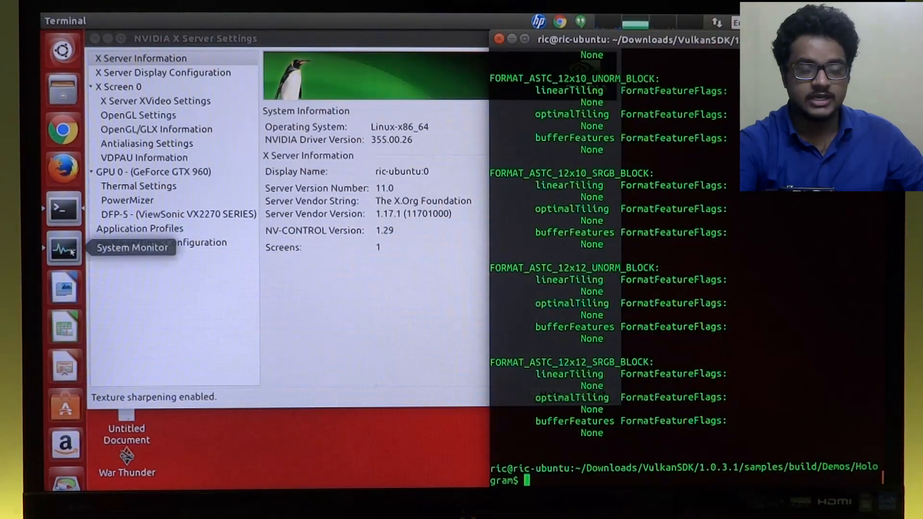
- Launch System Monitor from the launcher to view its Resources graphs
{"action": "left_click", "coordinate": [63, 247]}
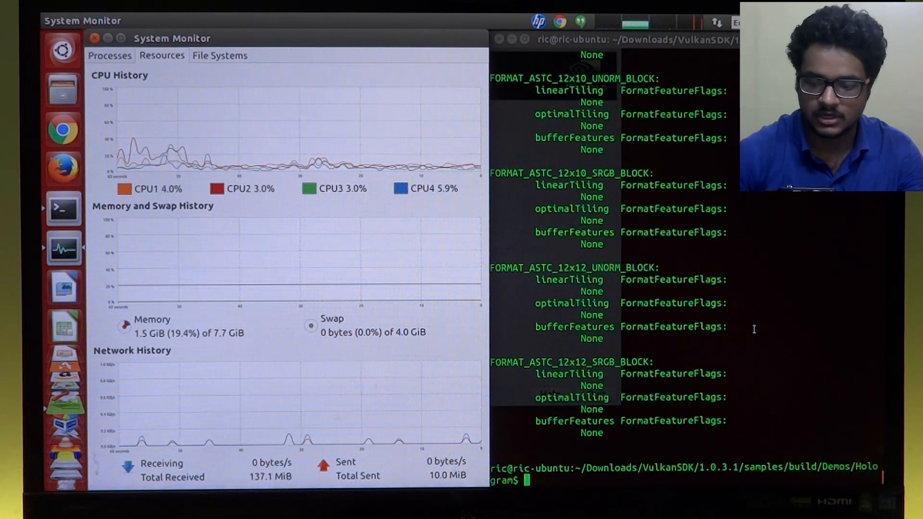
- Run glmark2 from the Hologram folder and let it finish with a score of 5915
{"action": "type", "text": "glma"}
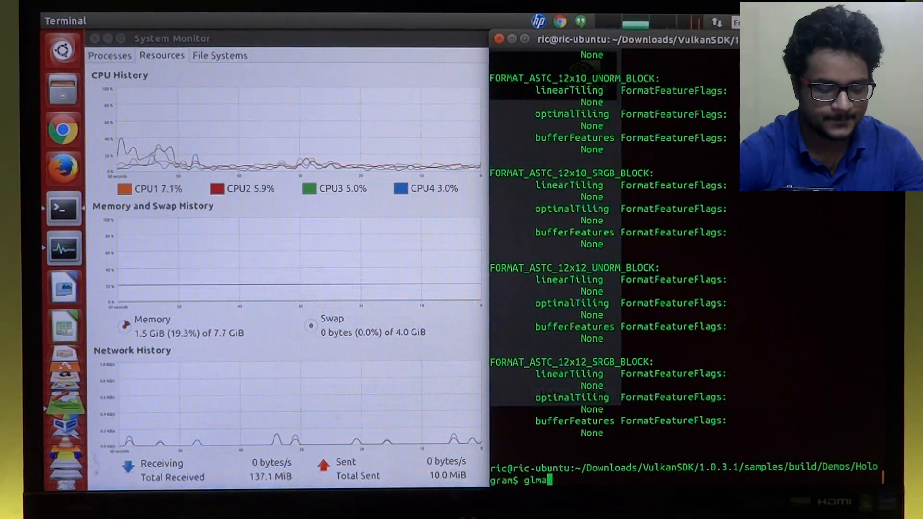
{"action": "type", "text": "rk2"}
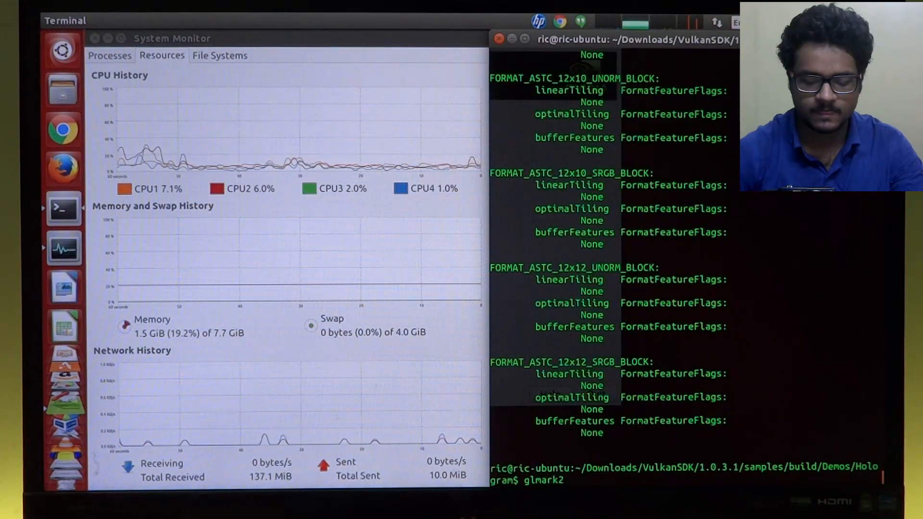
{"action": "key", "text": "Return"}
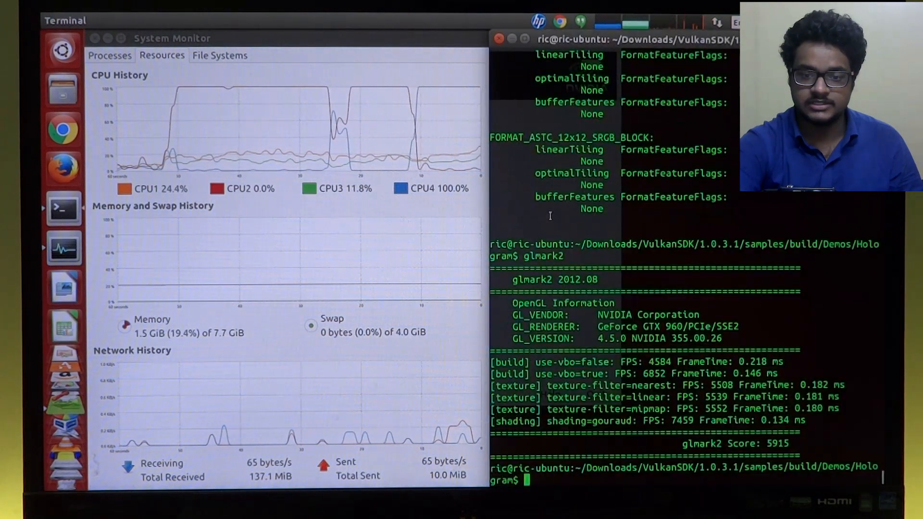
- Run ./Hologram from the samples/build/Demos/Hologram folder and open a second Terminal window
{"action": "type", "text": "vulkaninfo"}
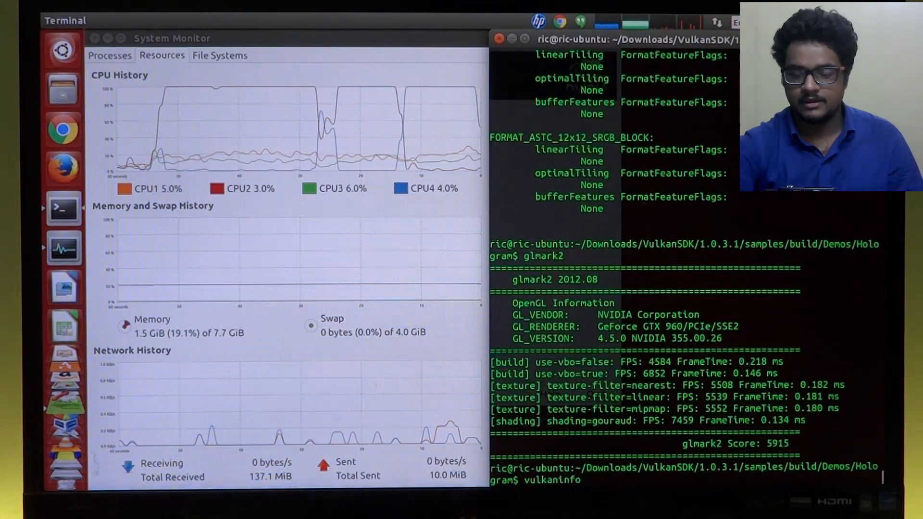
{"action": "type", "text": "glmark2"}
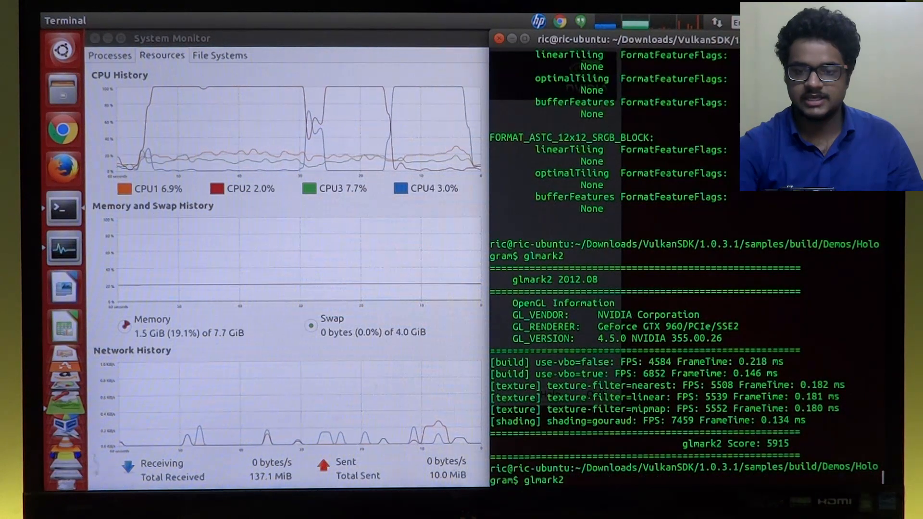
{"action": "type", "text": "cd ~/Downloads/VulkanSDK/1.0.3.1/samples/build/Demos/Hologram"}
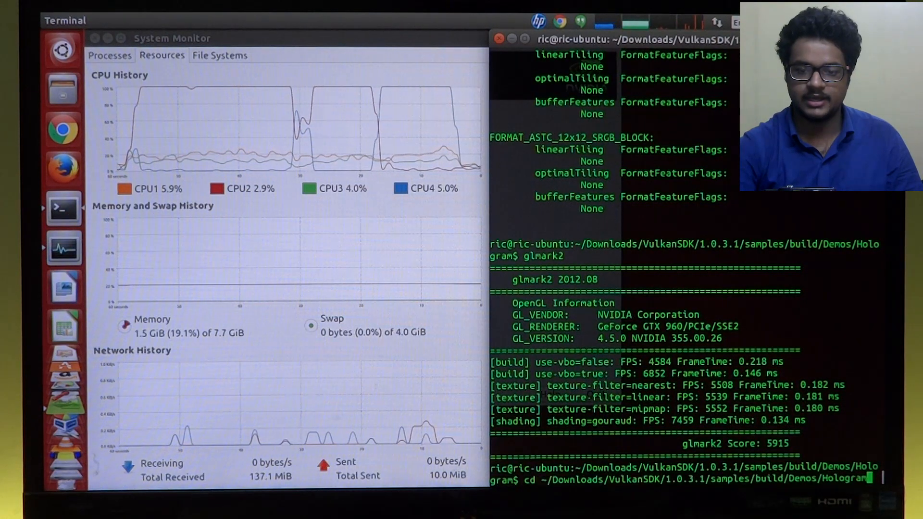
{"action": "type", "text": "./Hologram"}
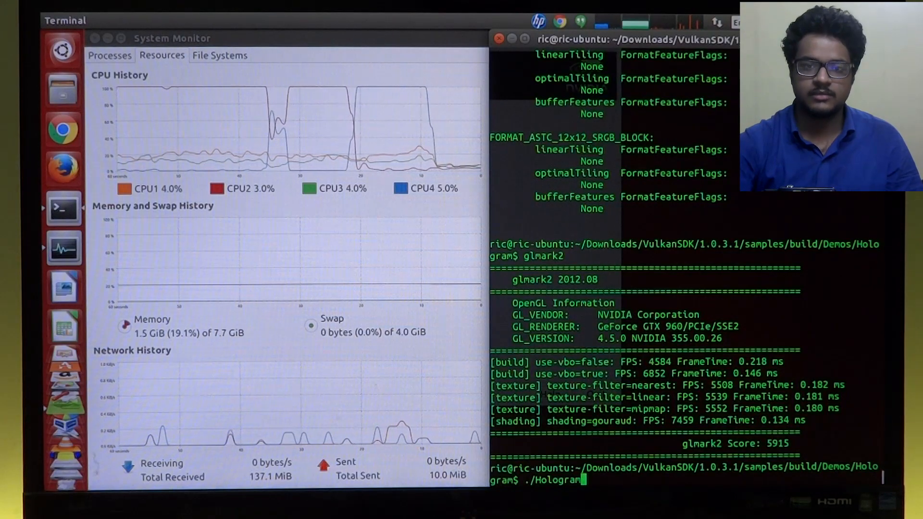
{"action": "key", "text": "Return"}
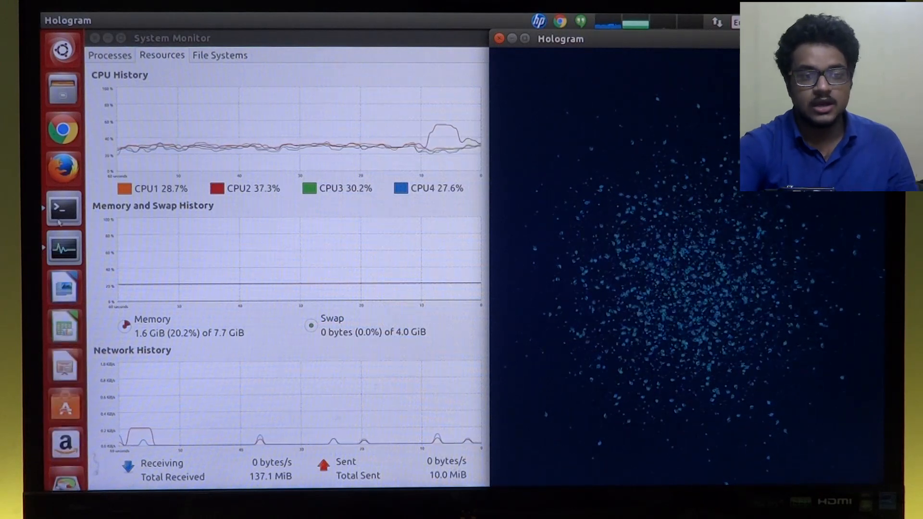
{"action": "right_click", "coordinate": [63, 207]}
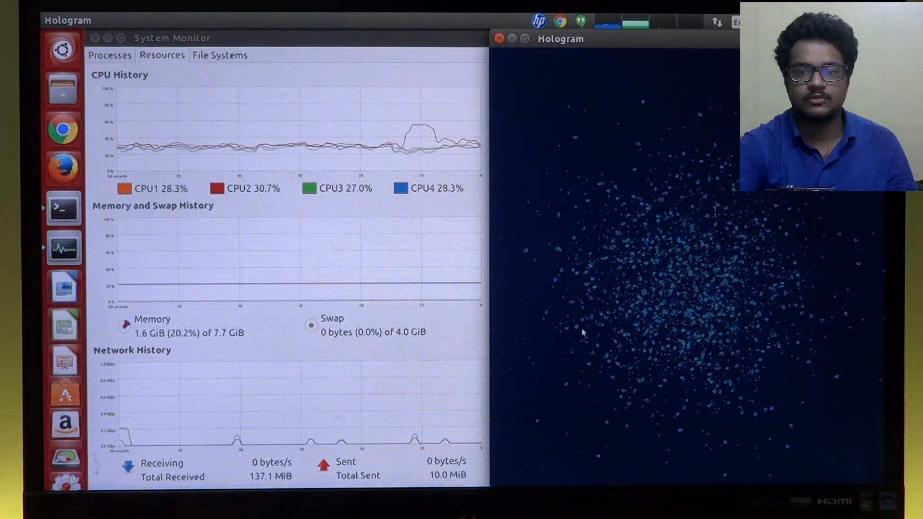
{"action": "left_click", "coordinate": [63, 207]}
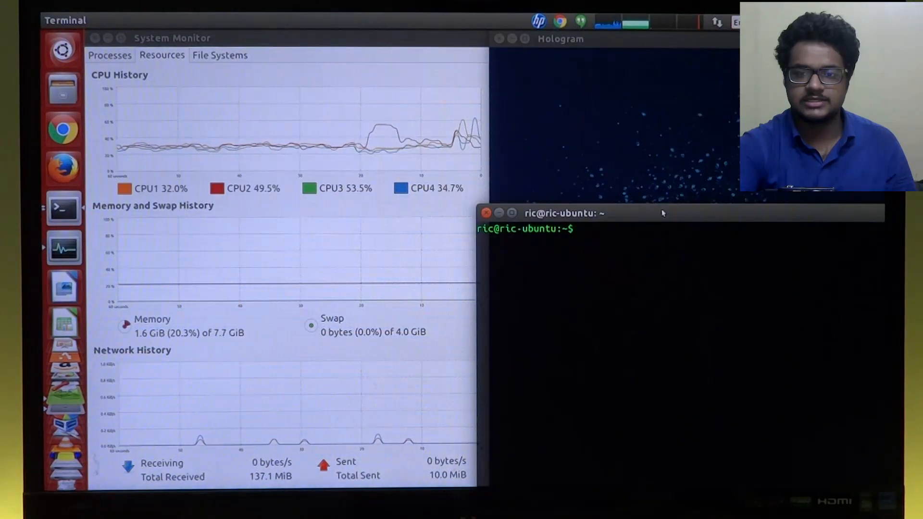
- Run glmark2 beside the Hologram demo, then view the GTX 960 at 92% GPU utilization
{"action": "left_click_drag", "start_coordinate": [564, 214], "coordinate": [629, 347]}
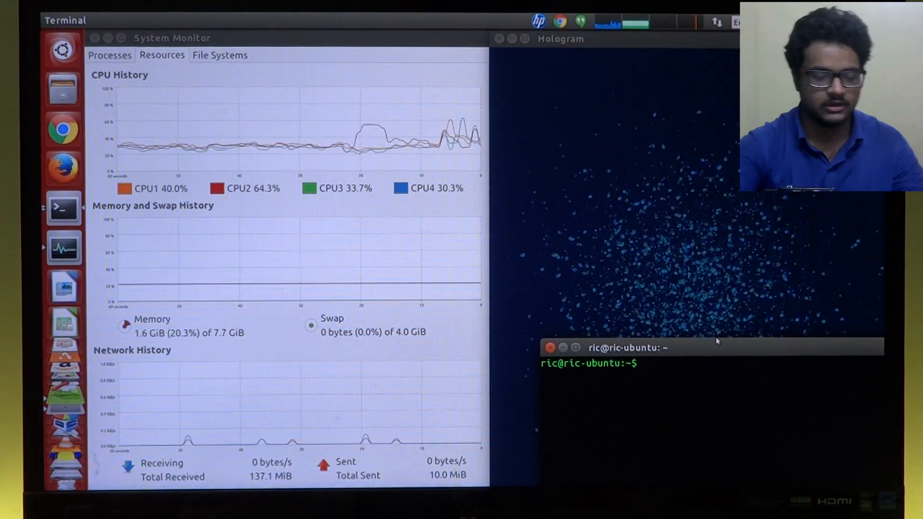
{"action": "type", "text": "glmark2"}
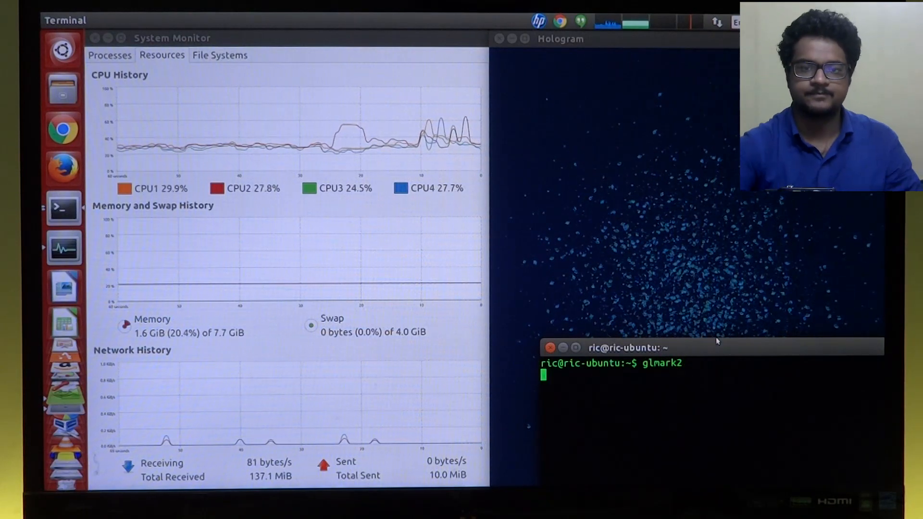
{"action": "key", "text": "Return"}
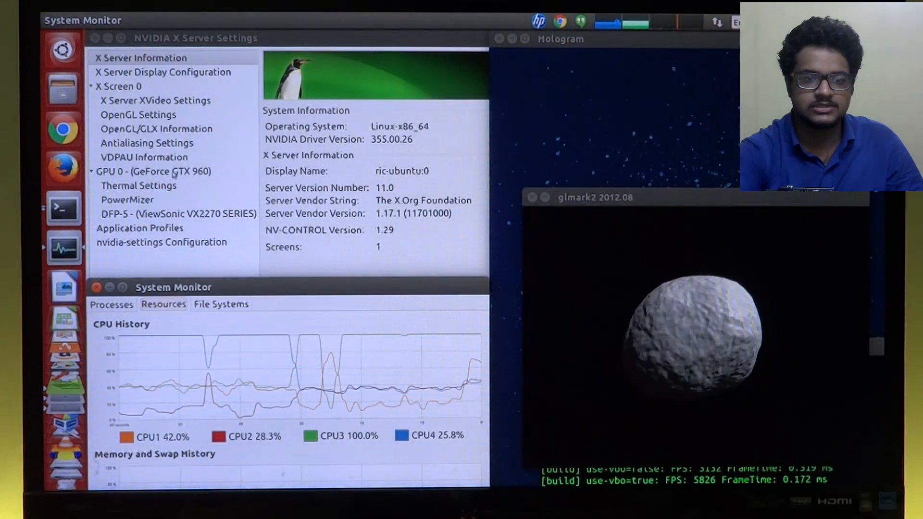
{"action": "left_click", "coordinate": [155, 171]}
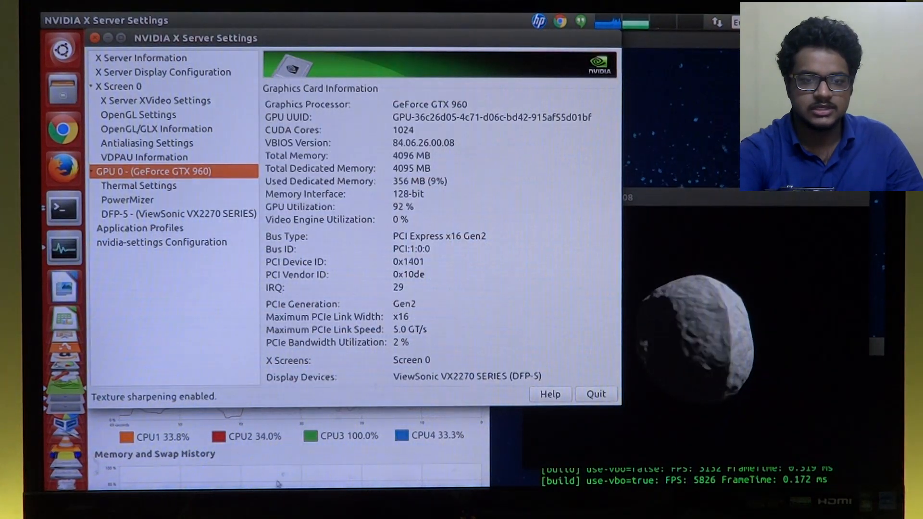